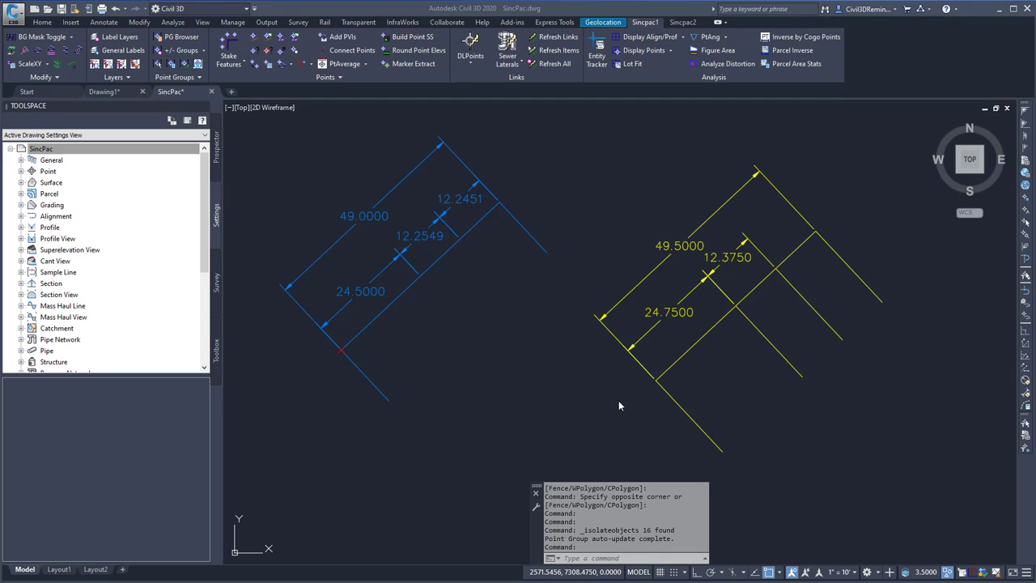
mouse_move(609, 382)
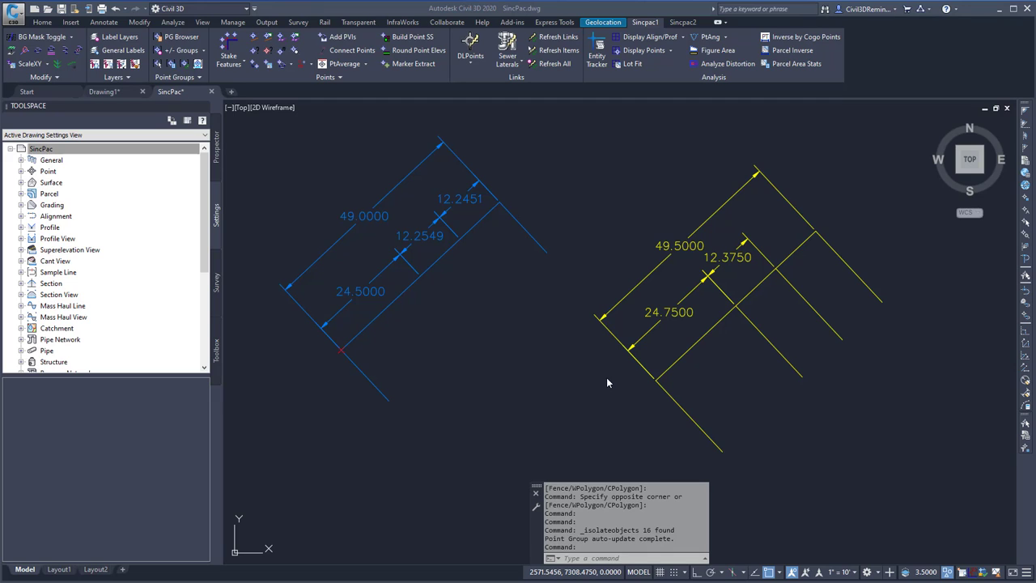
mouse_move(649, 360)
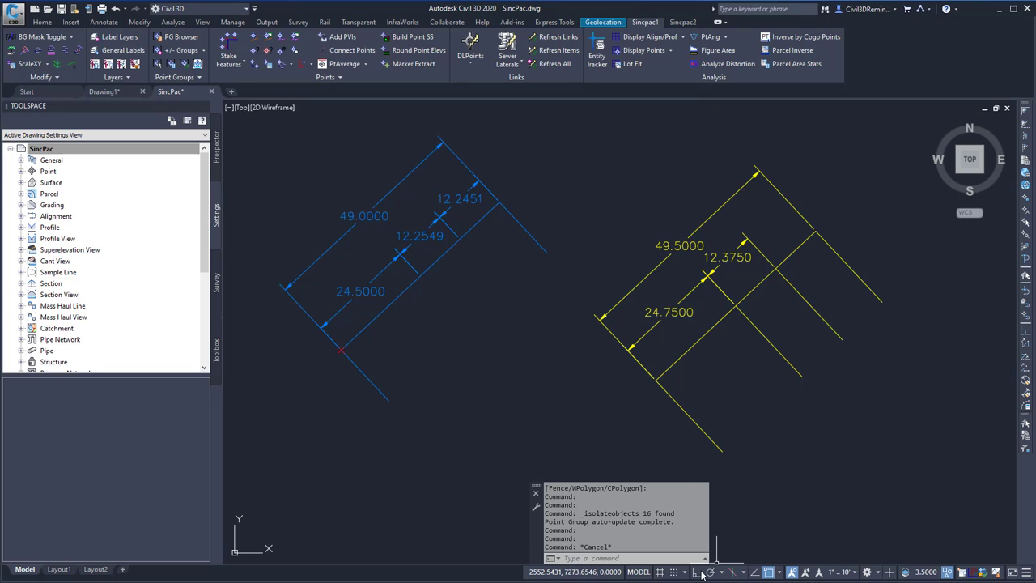
mouse_move(861, 573)
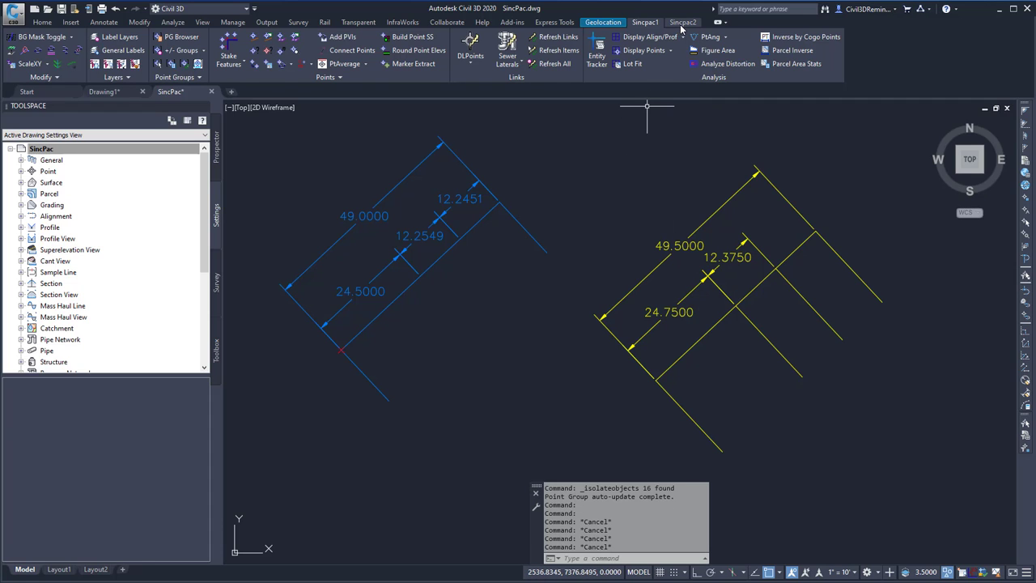
Switch to the Sincpac2 ribbon command set before resetting the yellow figure's dimension scales.
click(683, 23)
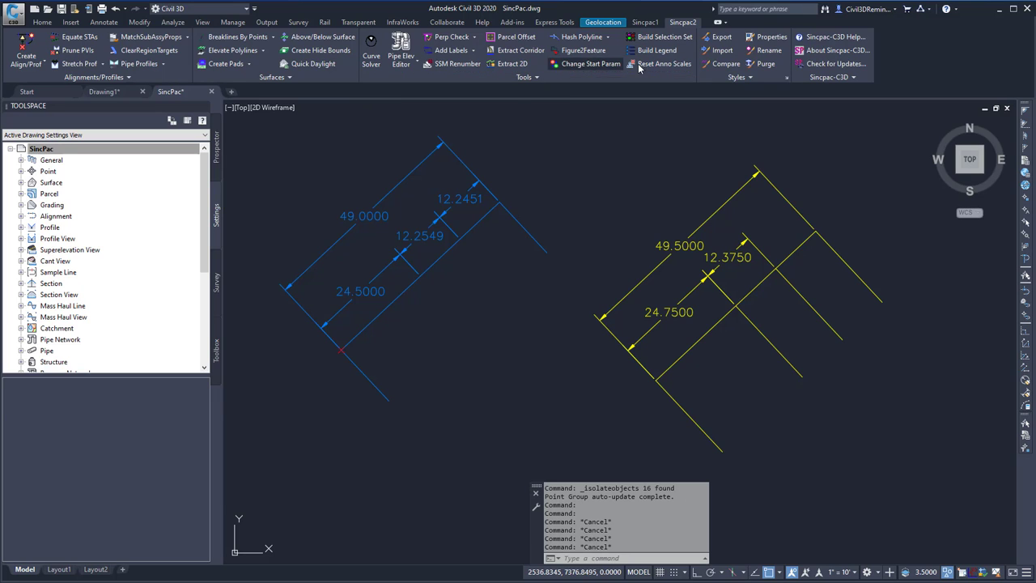
mouse_move(666, 65)
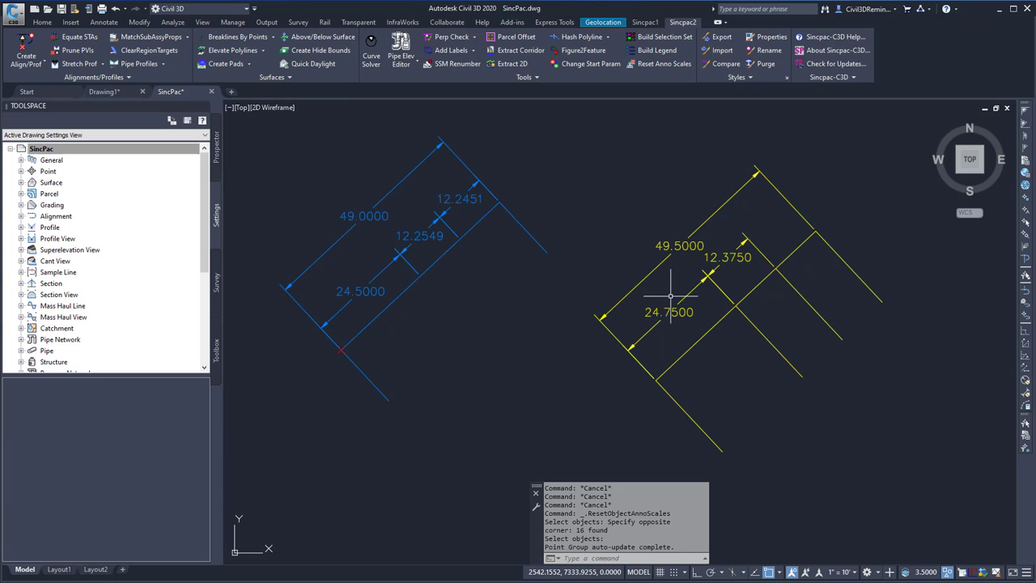
mouse_move(605, 350)
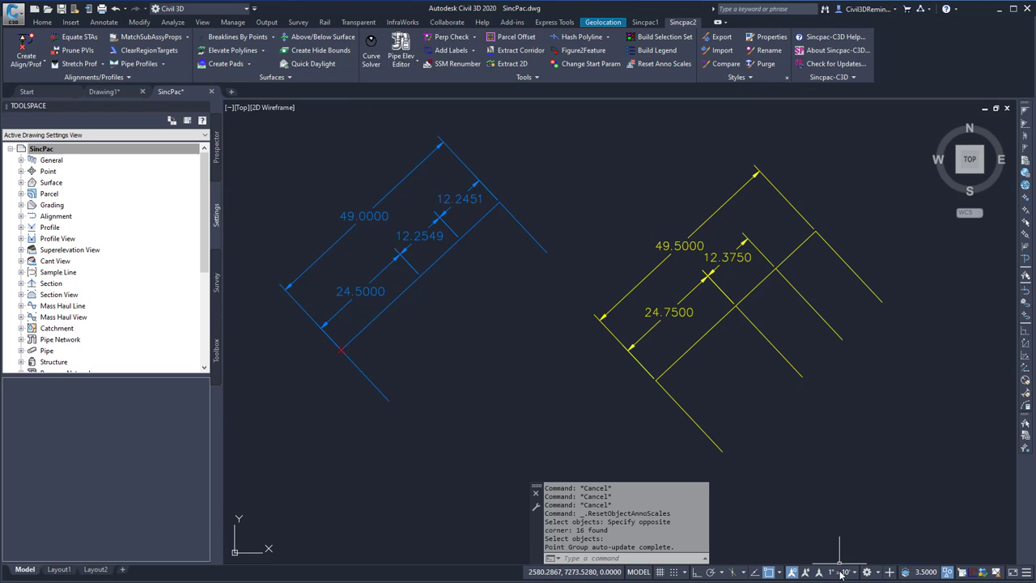
Set 1" = 20' as the current annotation scale from the status-bar scale list.
click(832, 574)
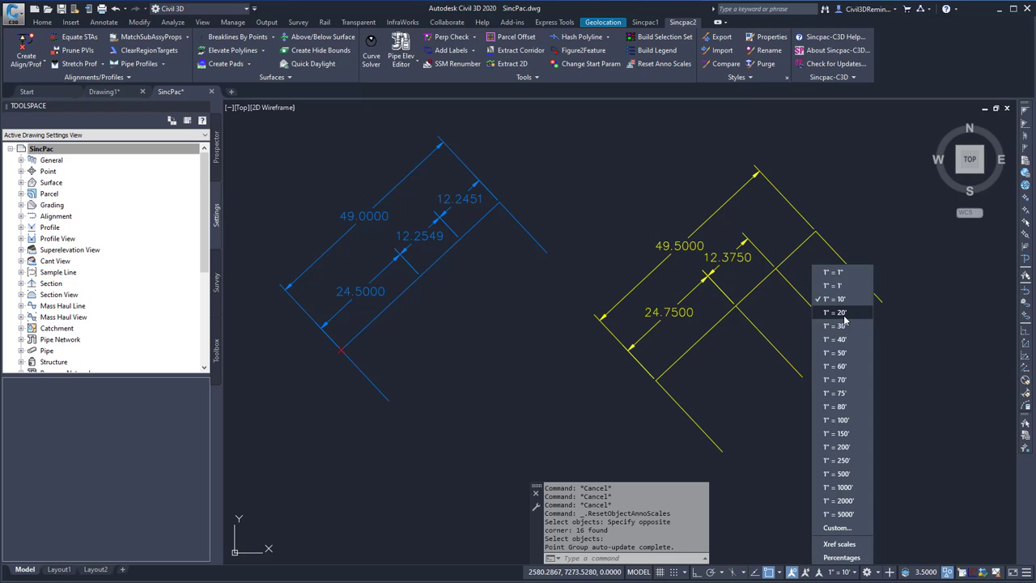
click(836, 310)
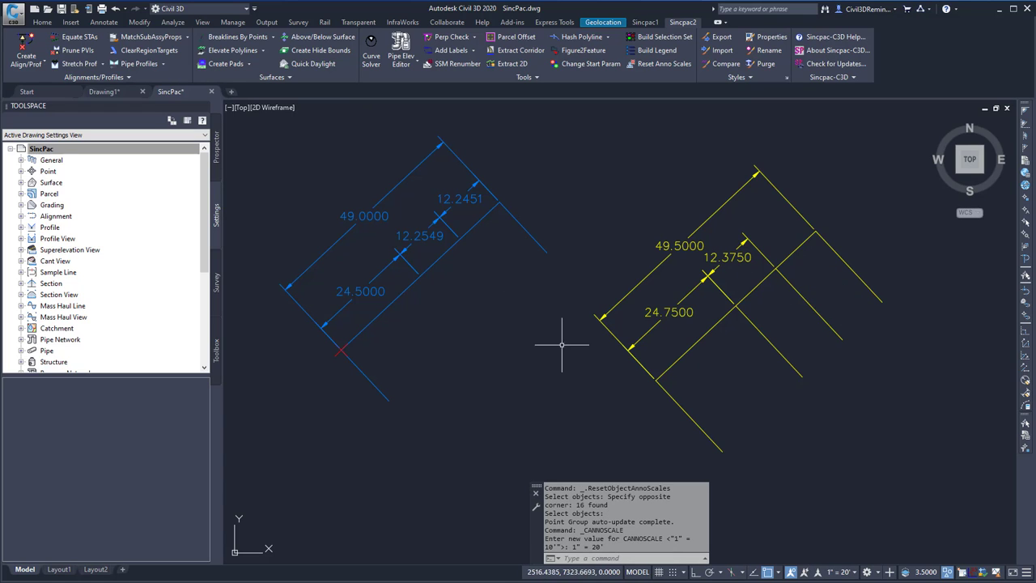
mouse_move(686, 268)
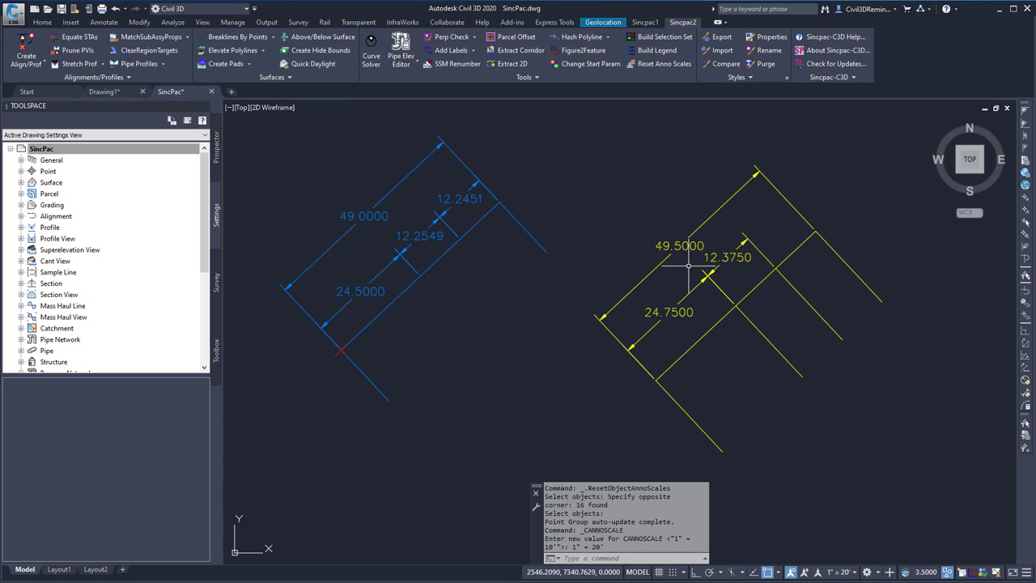
mouse_move(657, 272)
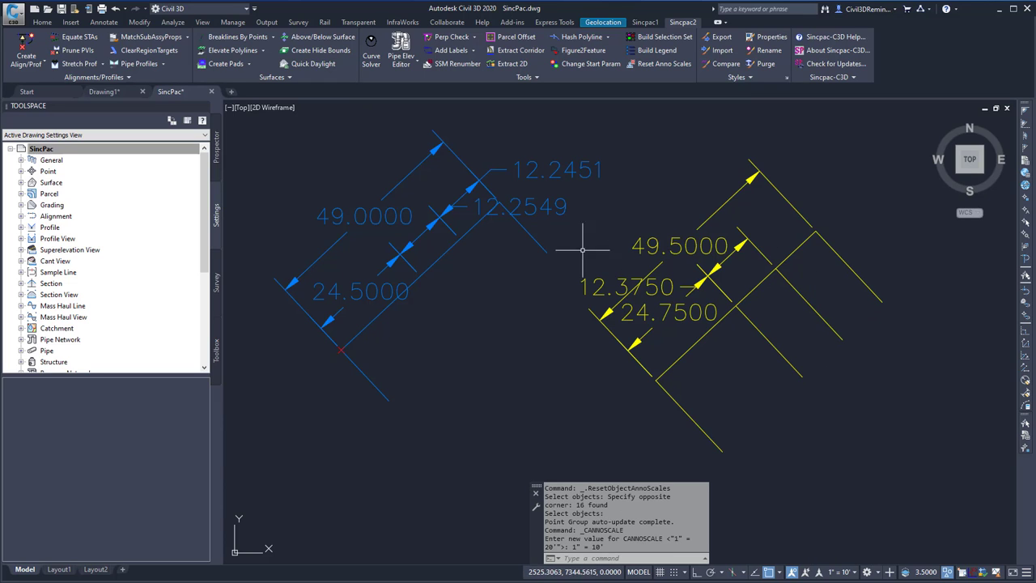
mouse_move(492, 291)
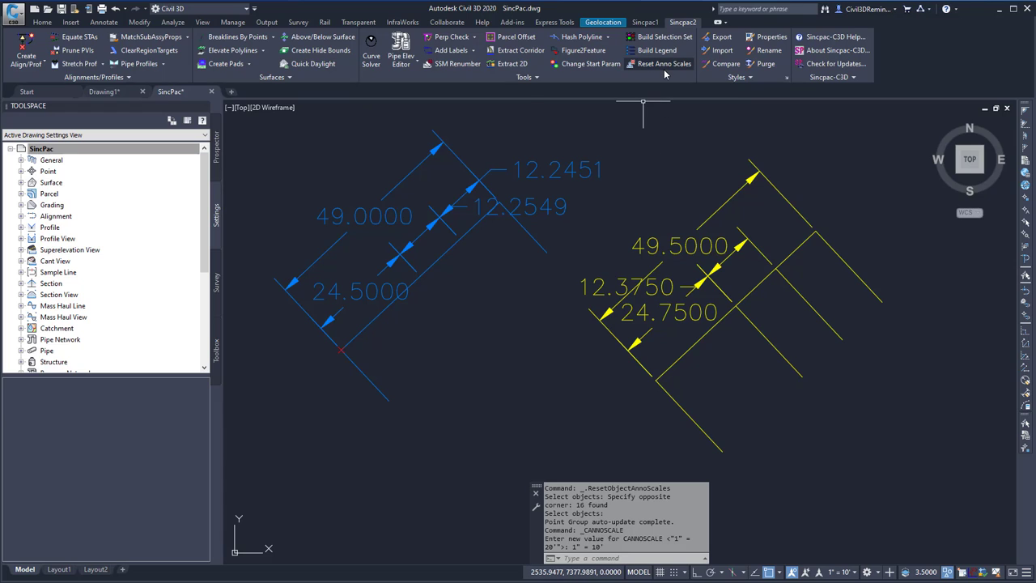
mouse_move(667, 76)
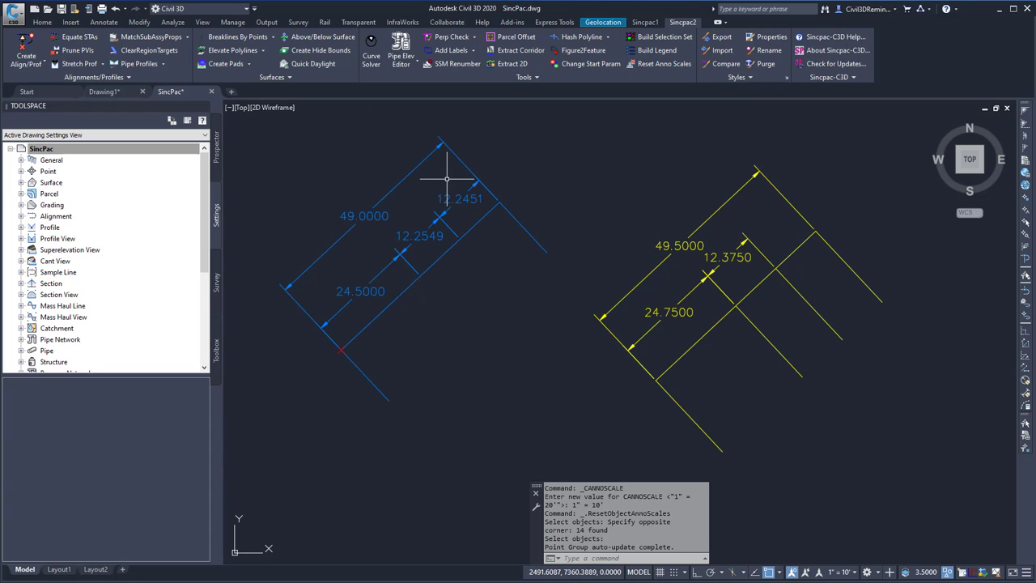
mouse_move(489, 305)
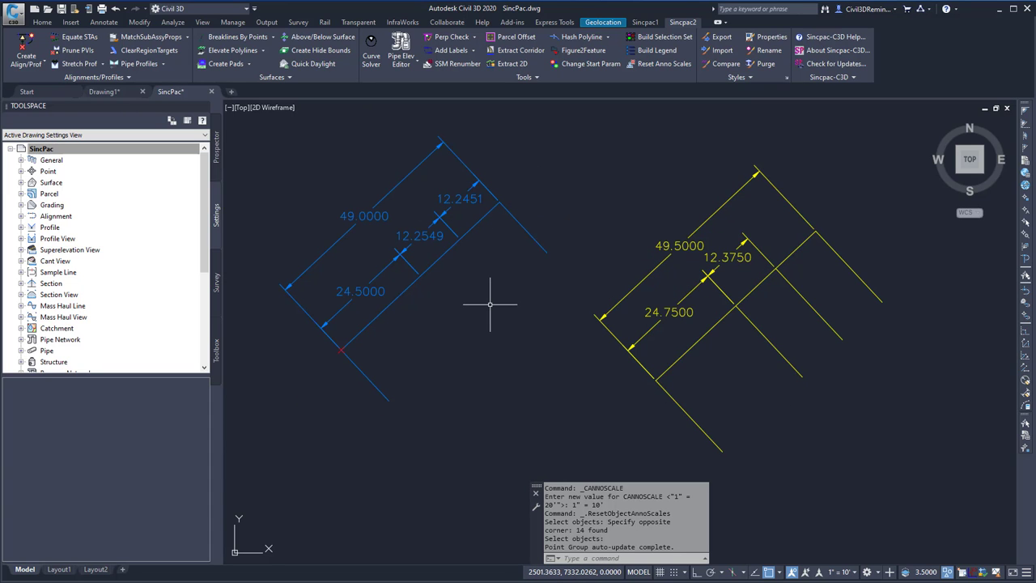